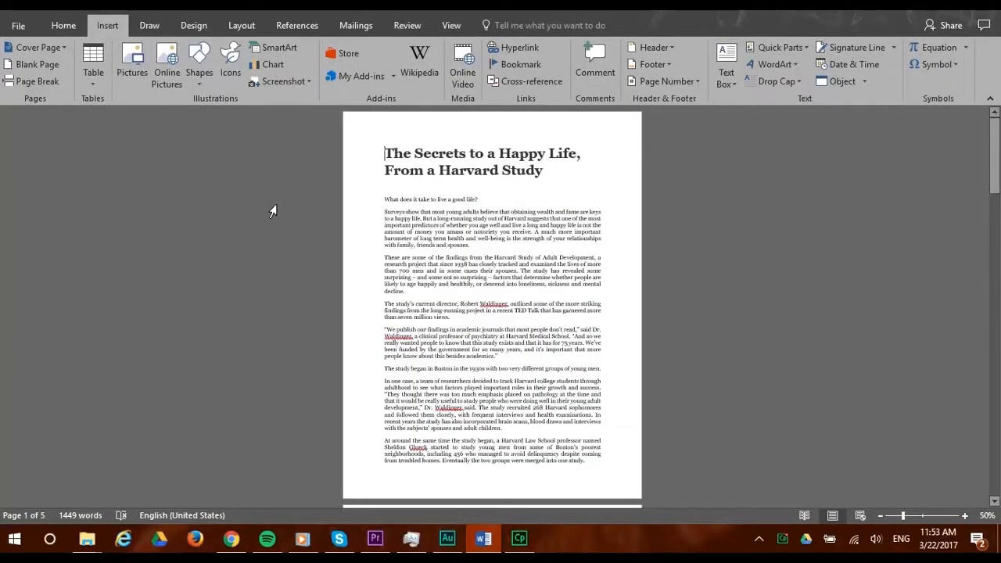
Scroll down to see the article title pushed below the new blank first page
{"action": "scroll", "scroll_direction": "down", "scroll_amount": 3}
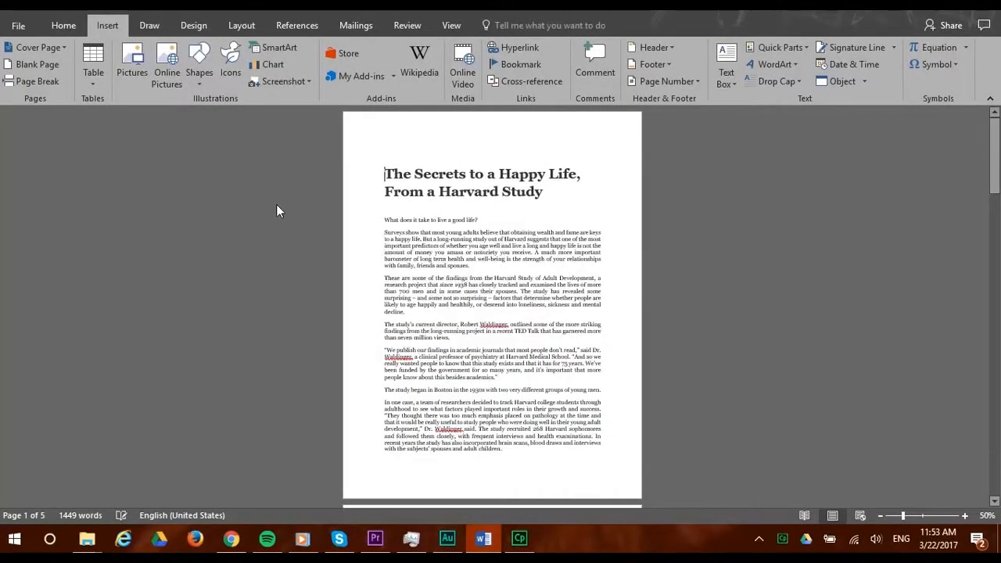
{"action": "scroll", "scroll_direction": "down", "scroll_amount": 3}
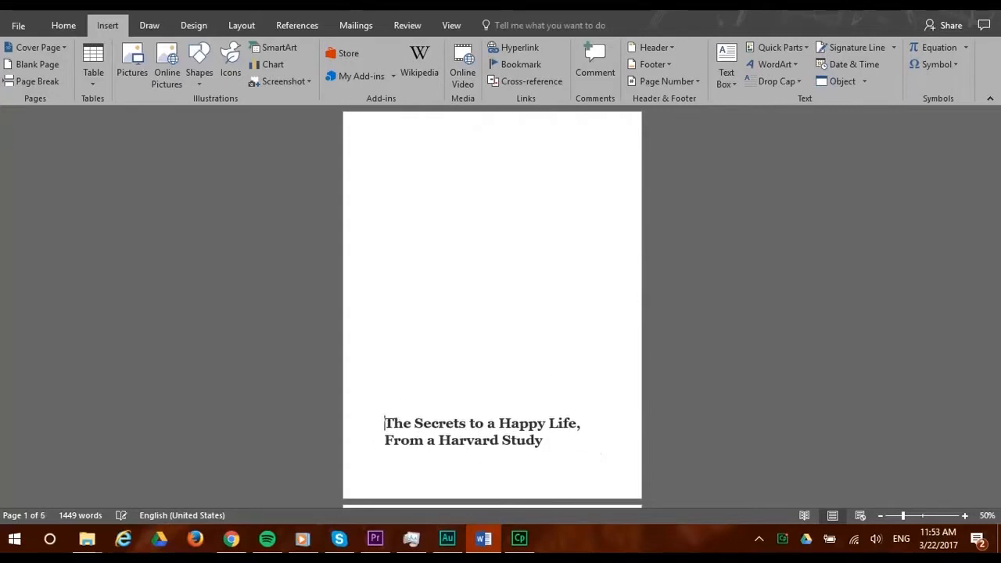
Undo the blank page so the Harvard study title returns to the top of page one
{"action": "left_click", "coordinate": [63, 25]}
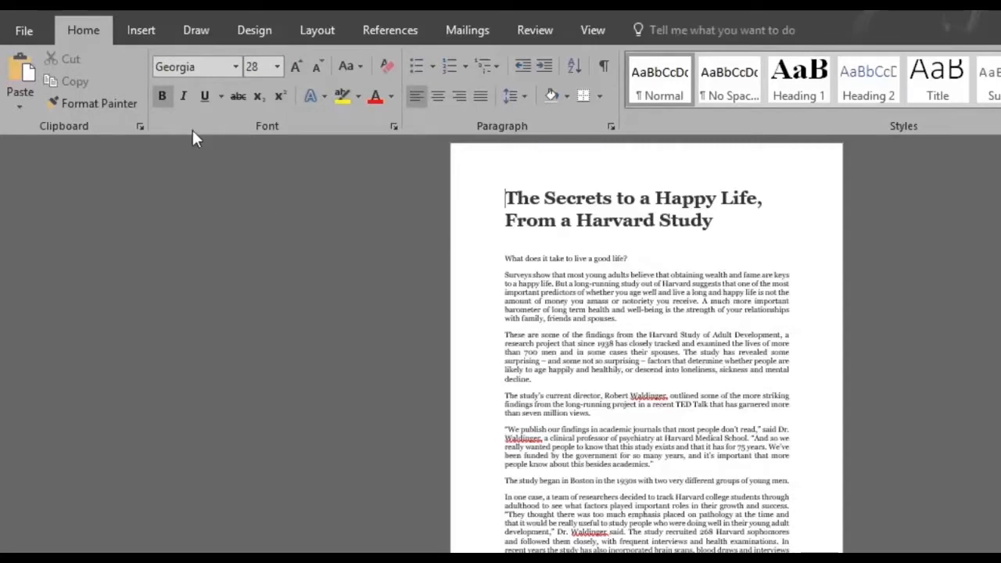
Insert a blank page ahead of the Harvard study article title from the Insert ribbon
{"action": "left_click", "coordinate": [141, 30]}
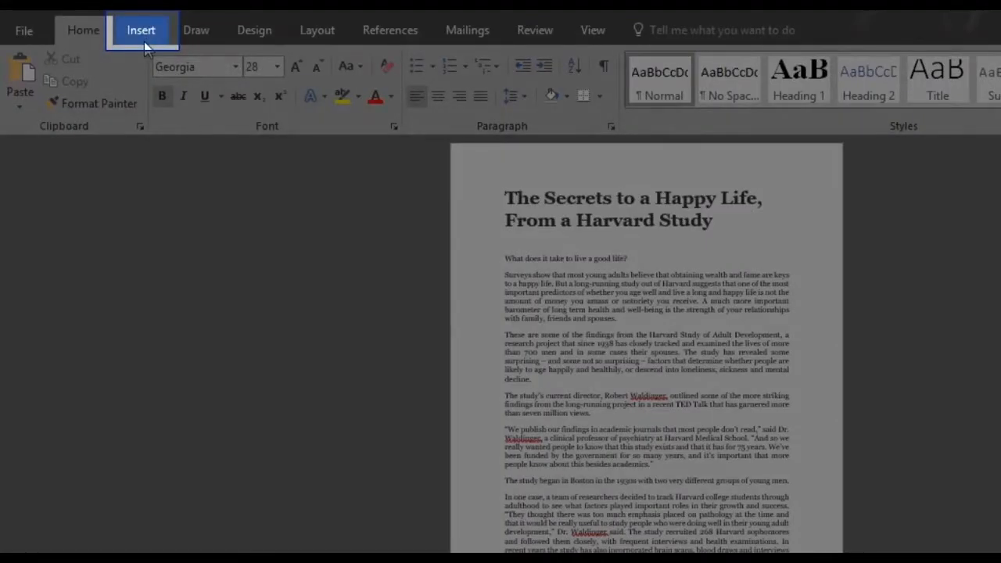
{"action": "left_click", "coordinate": [141, 30]}
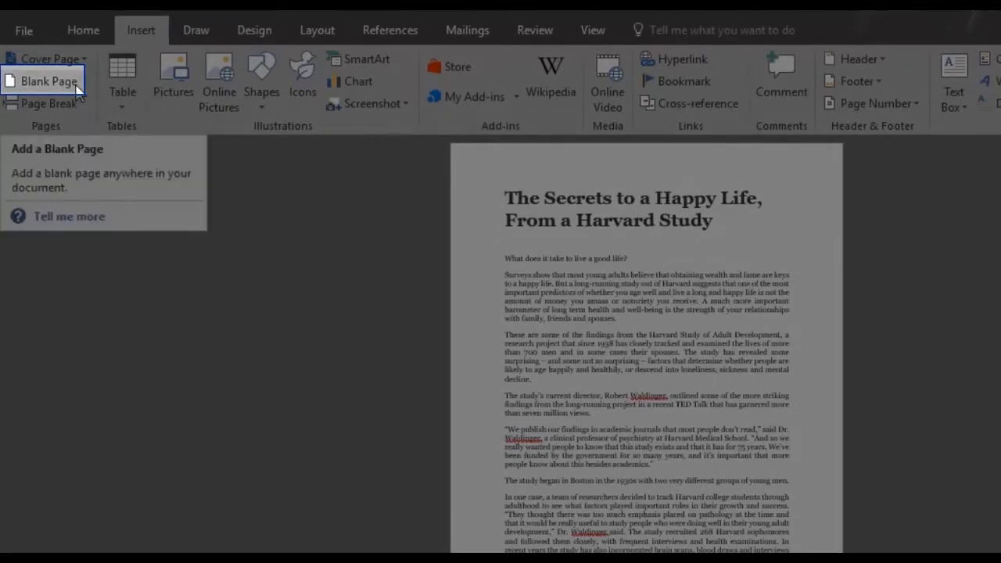
{"action": "left_click", "coordinate": [49, 82]}
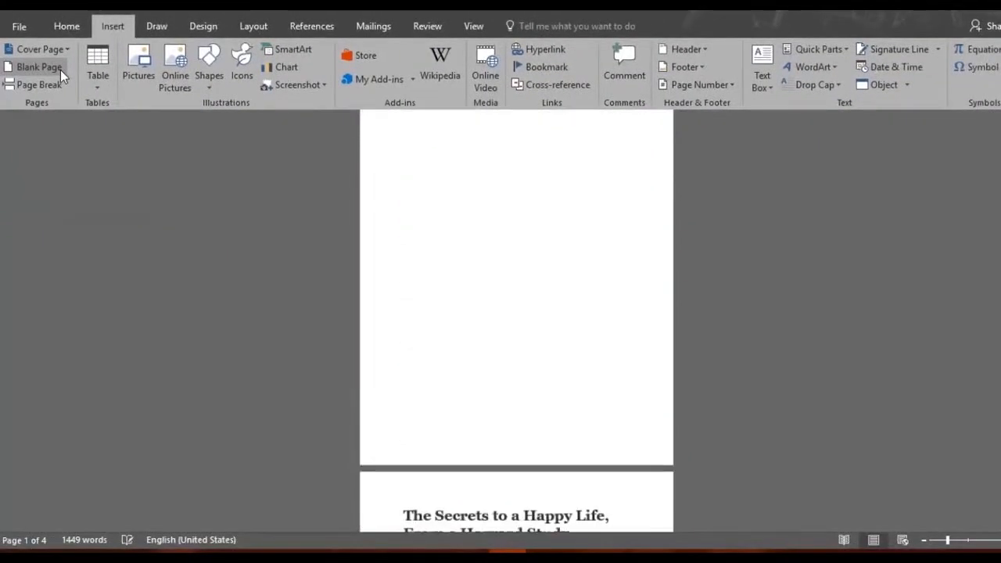
{"action": "left_click", "coordinate": [38, 66]}
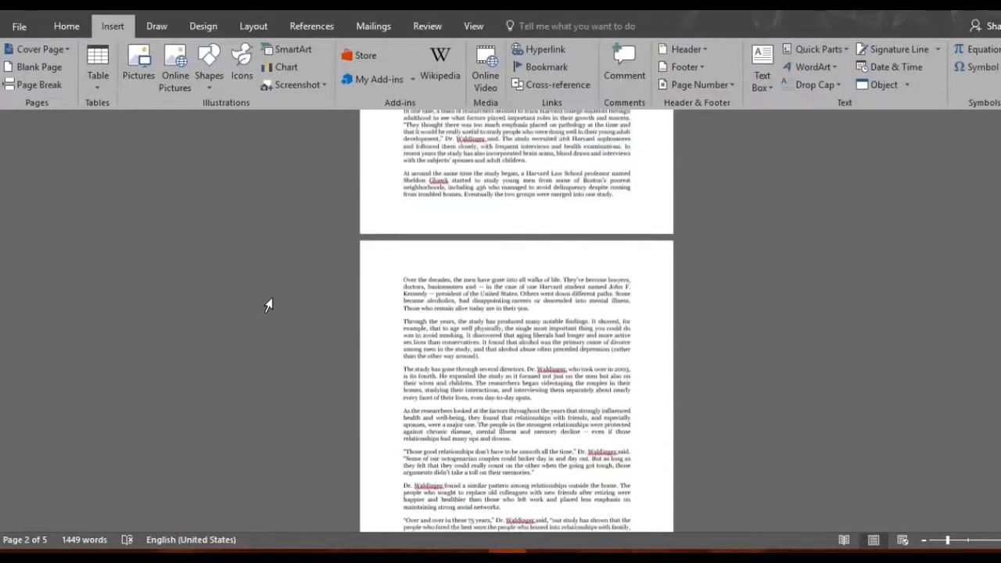
Insert a page break so 'The Joy of (Mom's) Cooking' starts on its own page
{"action": "scroll", "scroll_direction": "down", "scroll_amount": 3}
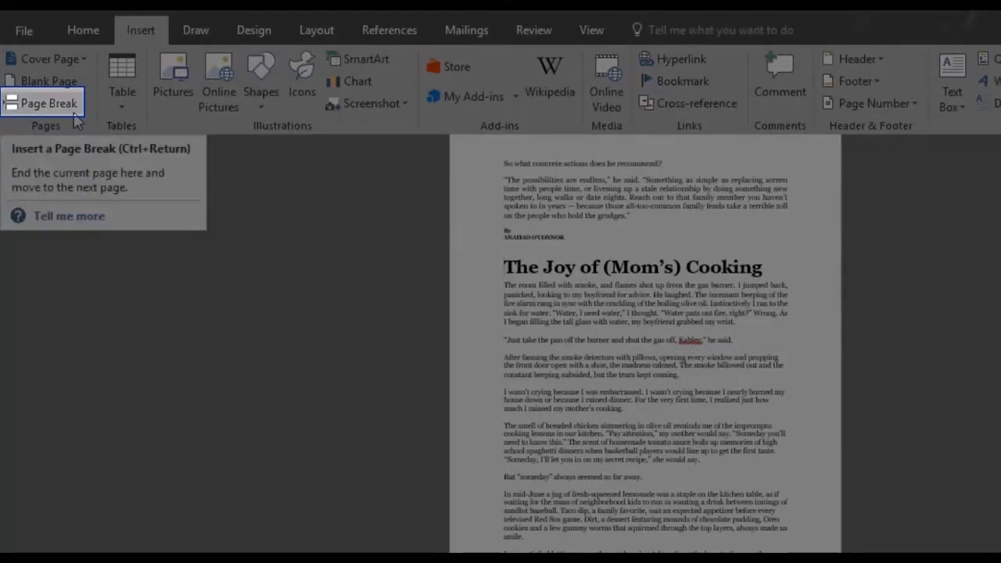
{"action": "left_click", "coordinate": [48, 103]}
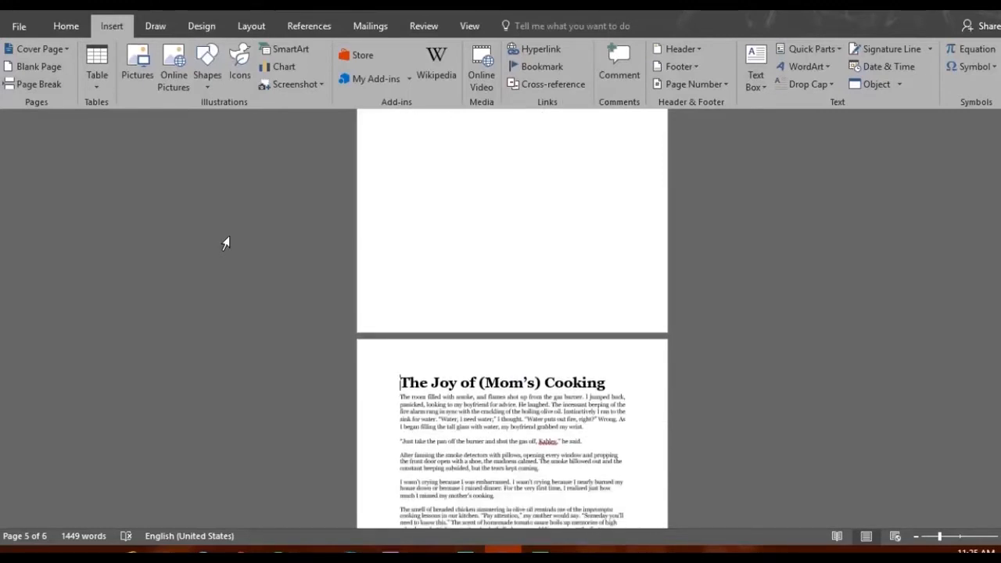
Scroll through the document to review the layout after the page break is undone
{"action": "scroll", "scroll_direction": "down", "scroll_amount": 3}
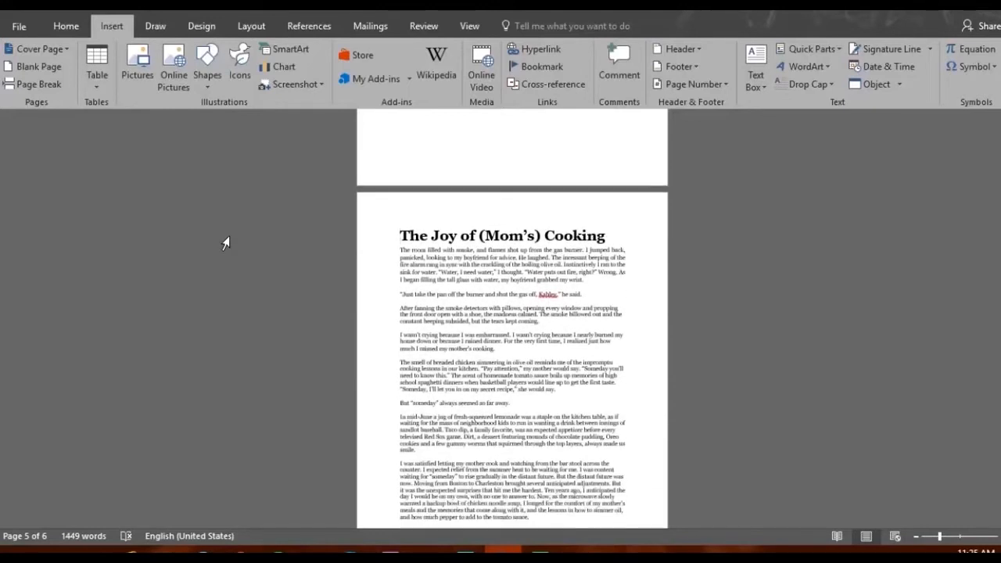
{"action": "scroll", "scroll_direction": "down", "scroll_amount": 3}
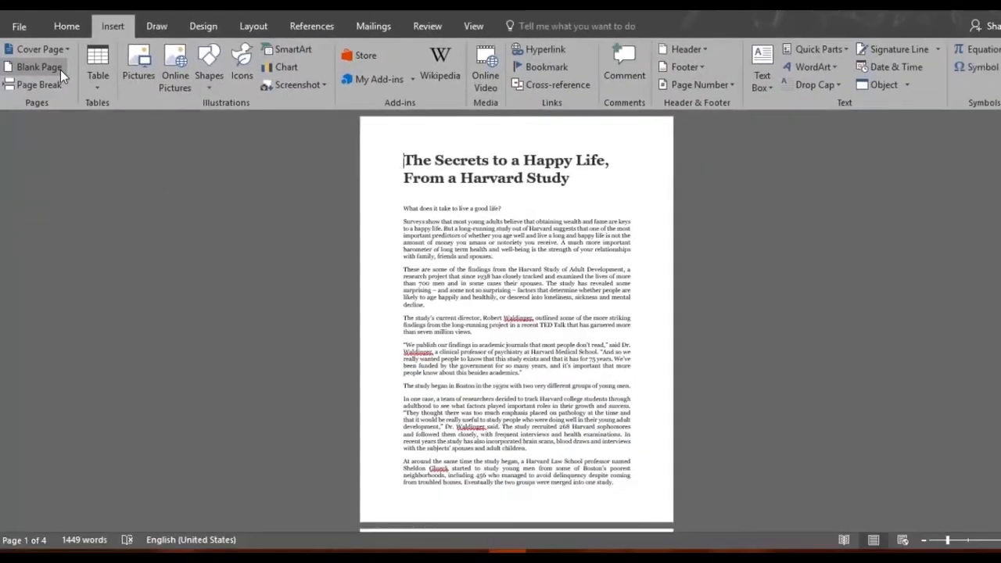
Insert a page break again so 'The Joy of (Mom's) Cooking' begins a new page
{"action": "left_click", "coordinate": [38, 66]}
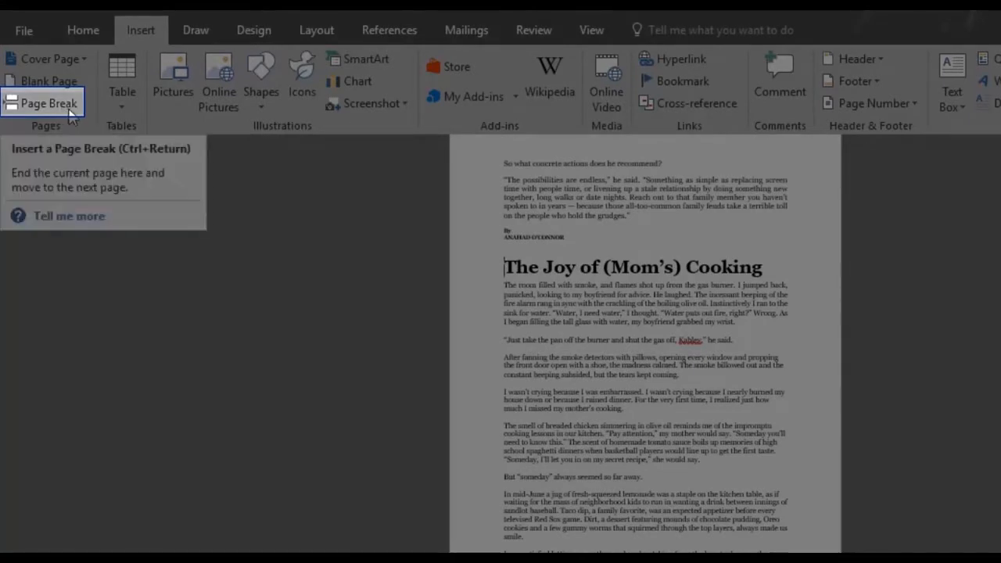
{"action": "left_click", "coordinate": [47, 103]}
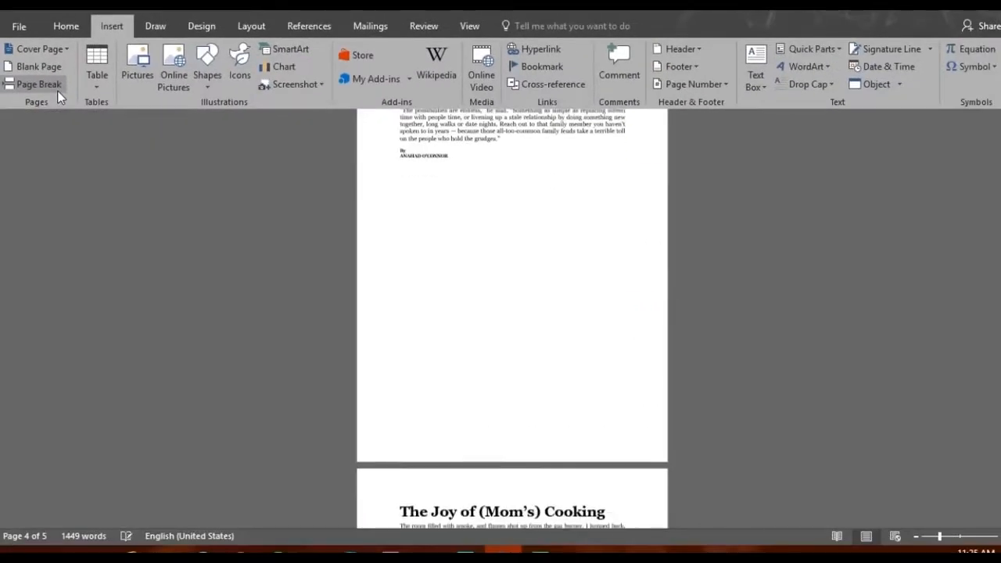